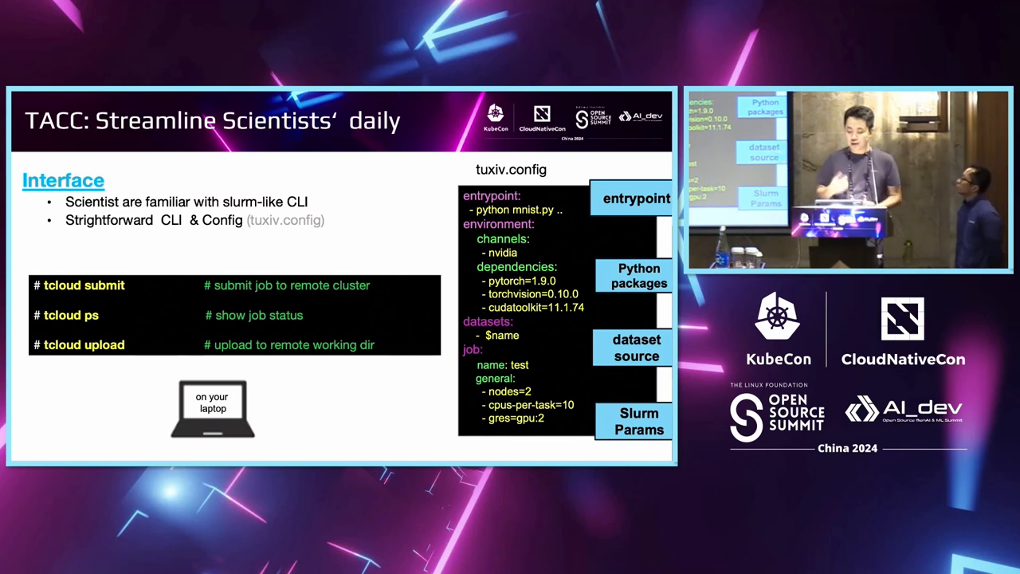
# Step: Switch to the CentOS 7 host's session and run sinfo to view Slurm nodes
pyautogui.press('Right')
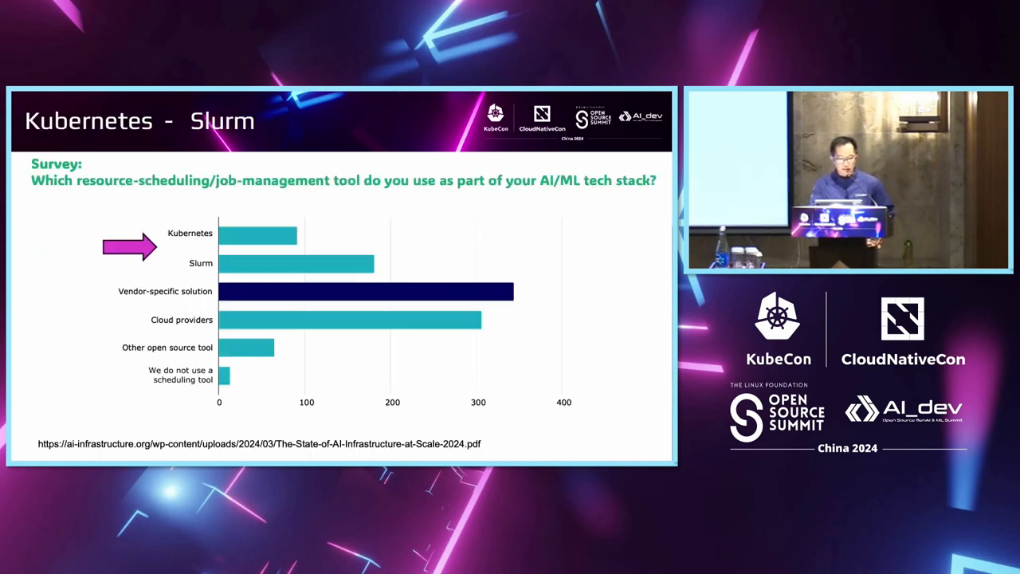
pyautogui.press('Right')
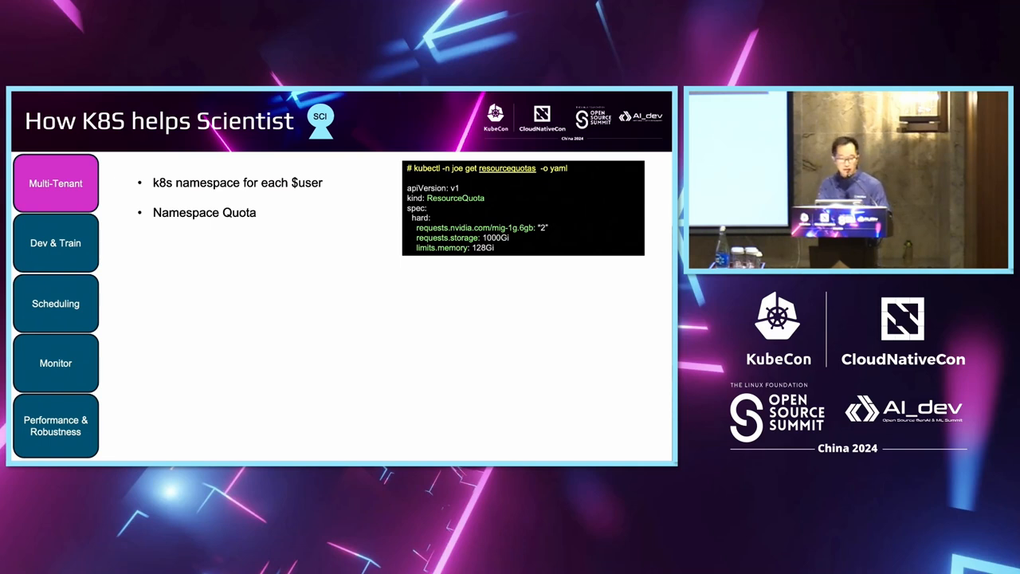
pyautogui.press('Right')
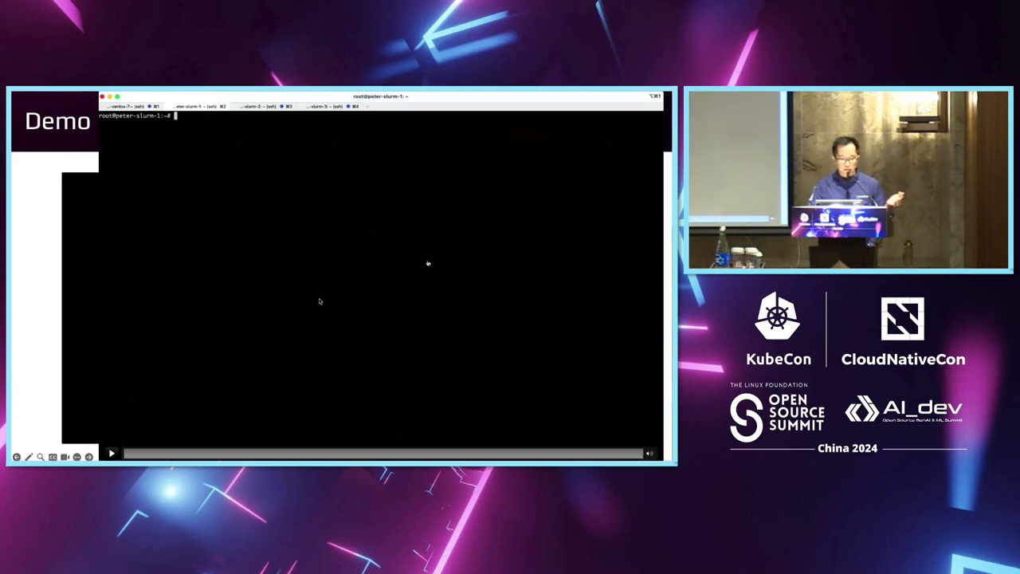
pyautogui.write('sin')
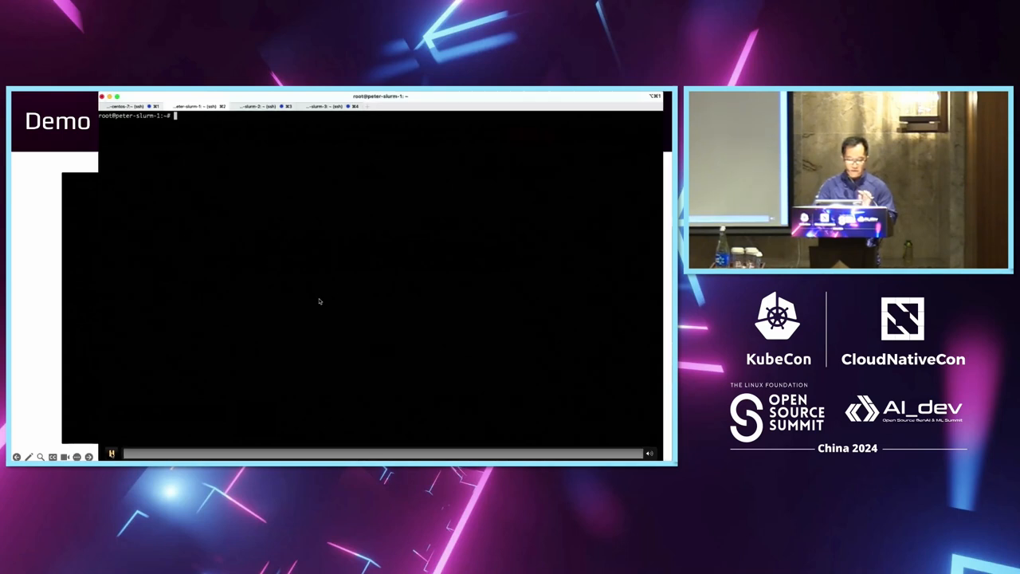
pyautogui.write('sinfo')
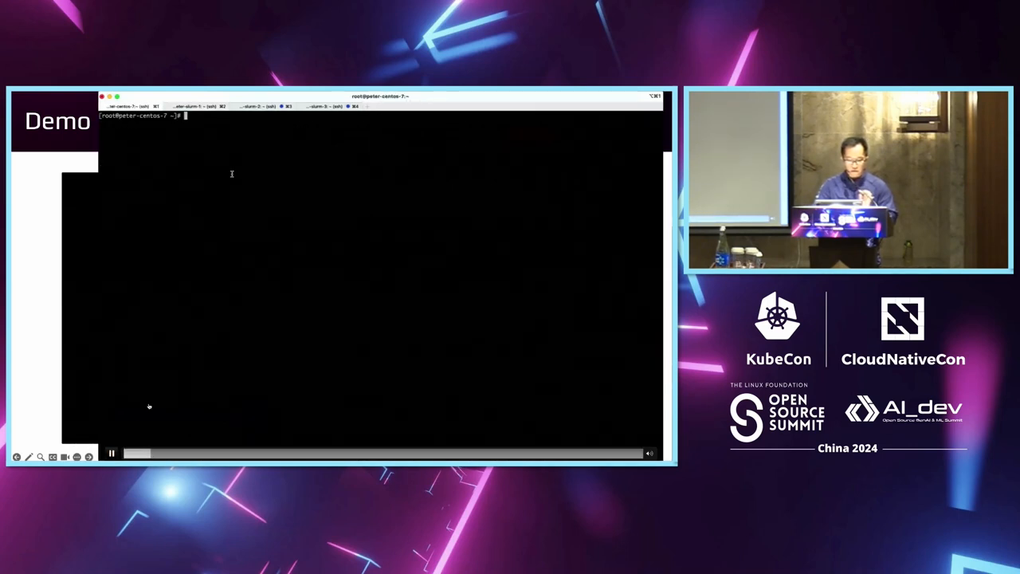
# Step: List the home directory with ls and change into tacc-test/
pyautogui.write('ls')
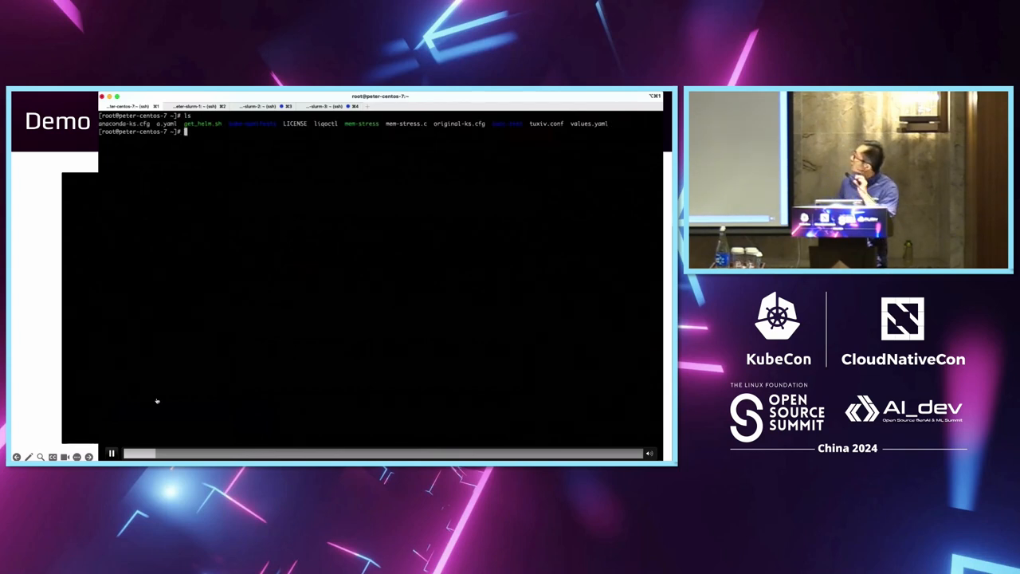
pyautogui.write('cd tacc-test/')
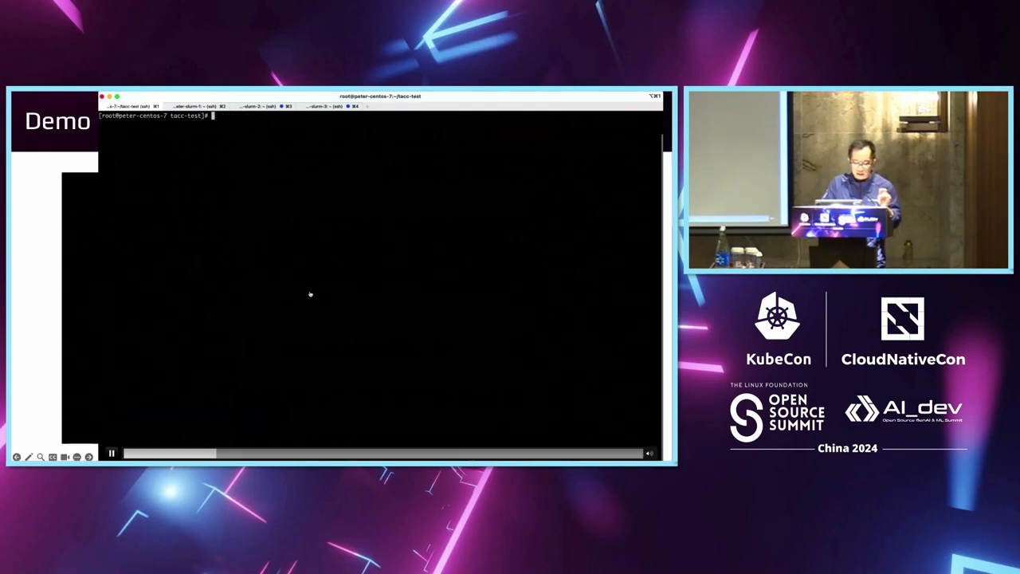
# Step: Submit the PyTorch job with the submit command and review its output
pyautogui.write('sub')
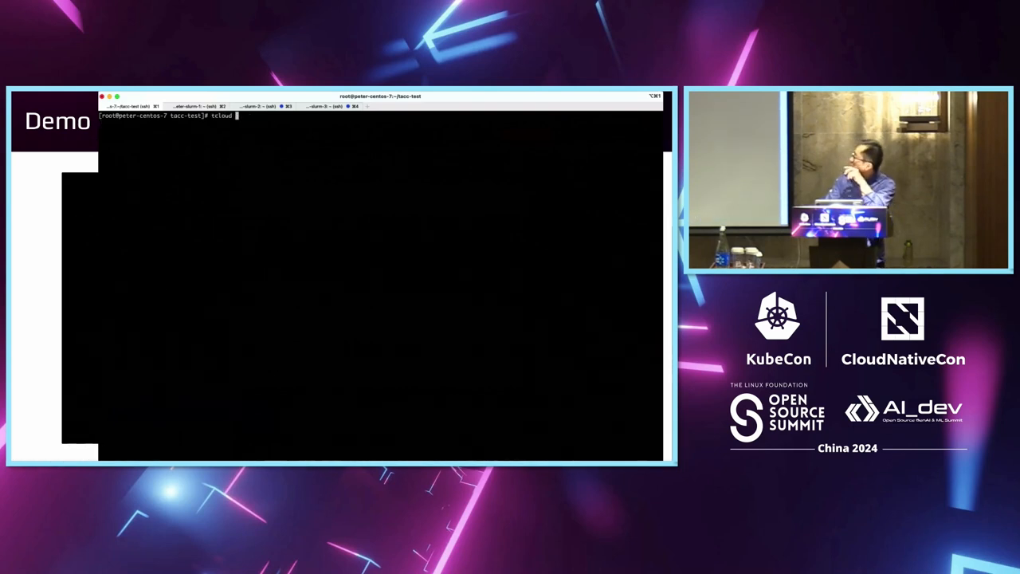
pyautogui.write('submit -h')
pyautogui.write('tcloud submit --submitToK8s')
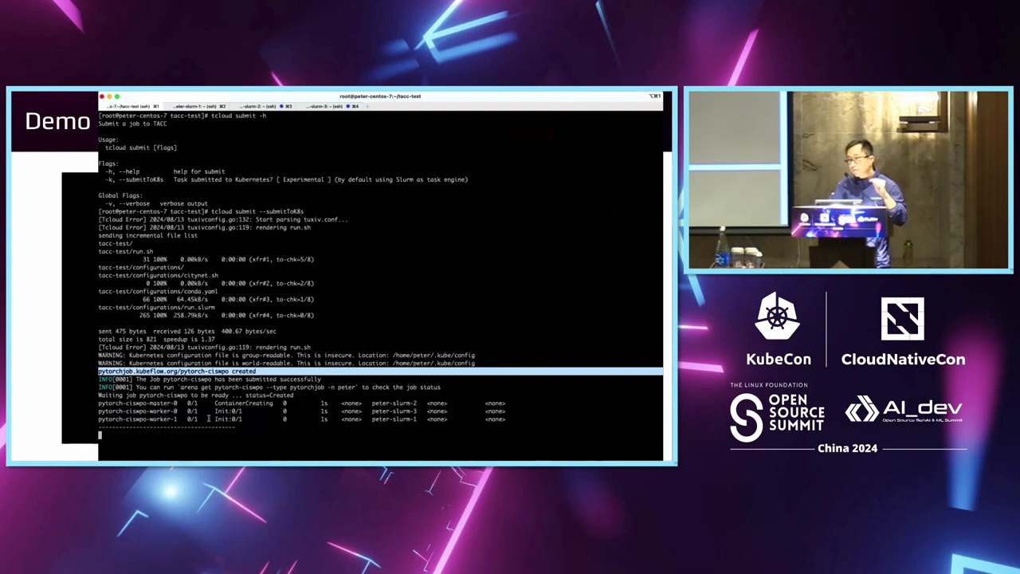
pyautogui.scroll(-3)
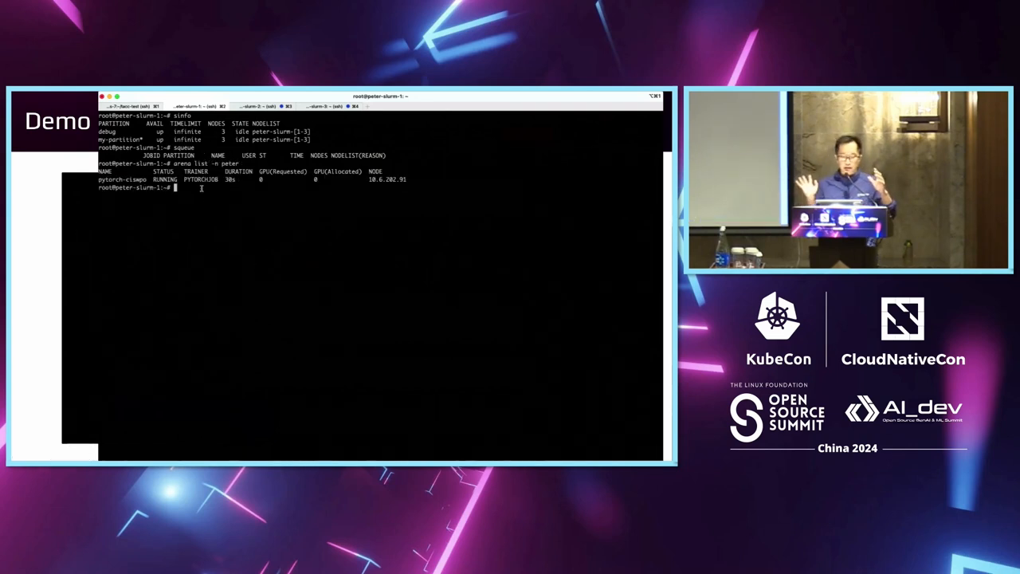
# Step: List the job's pods and their nodes with 'kubectl -n peter get po -o wide'
pyautogui.write('ku')
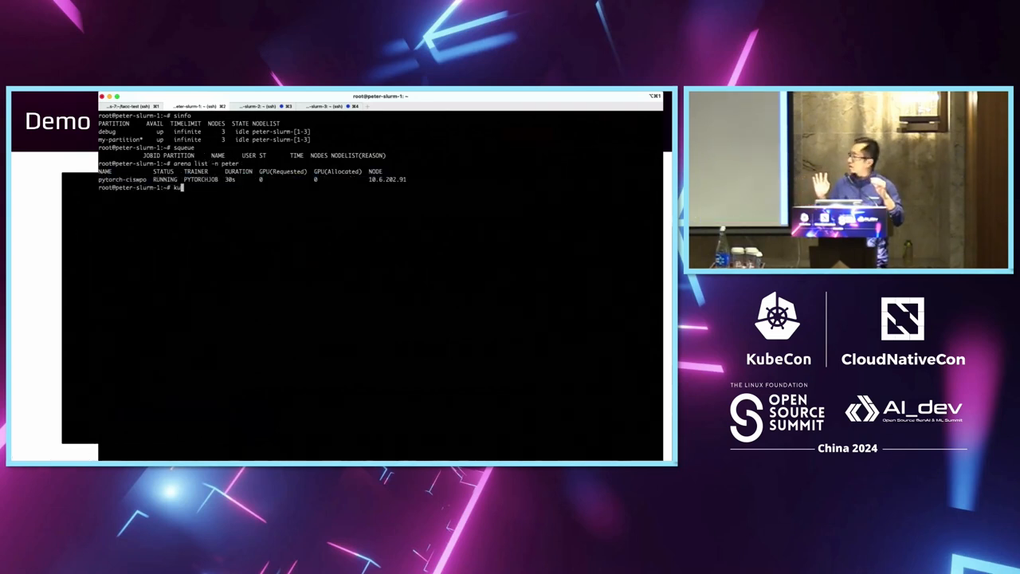
pyautogui.write('kubectl -n peter get')
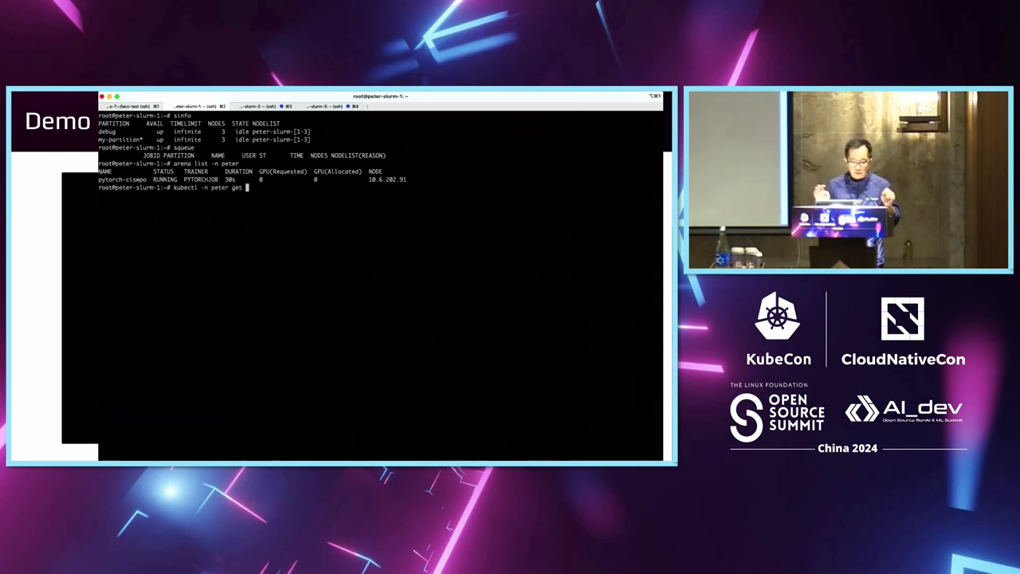
pyautogui.write('po -o wide -w')
pyautogui.write('squeue')
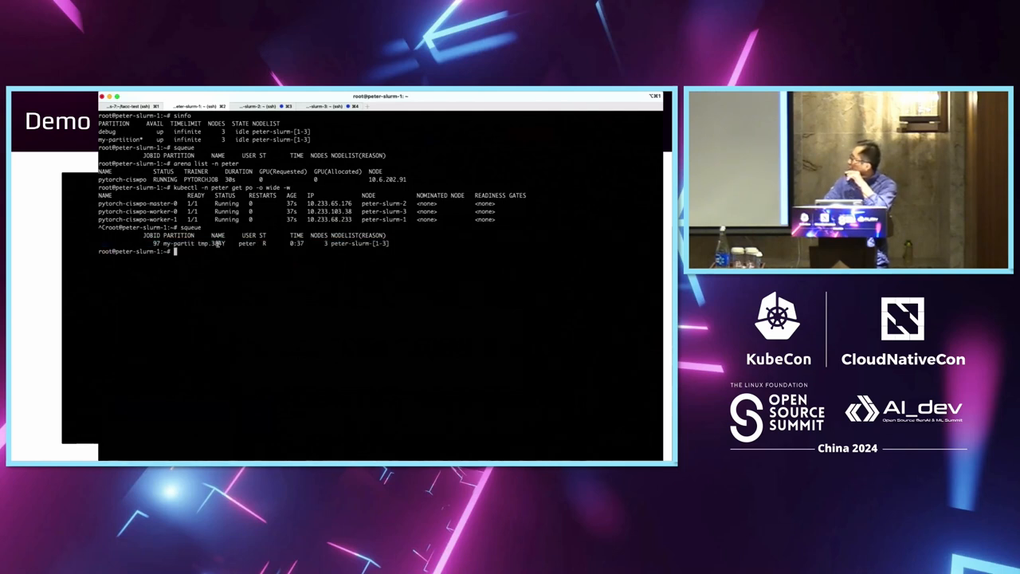
# Step: Inspect Slurm job 97 with 'scontrol show job 97'
pyautogui.write('s')
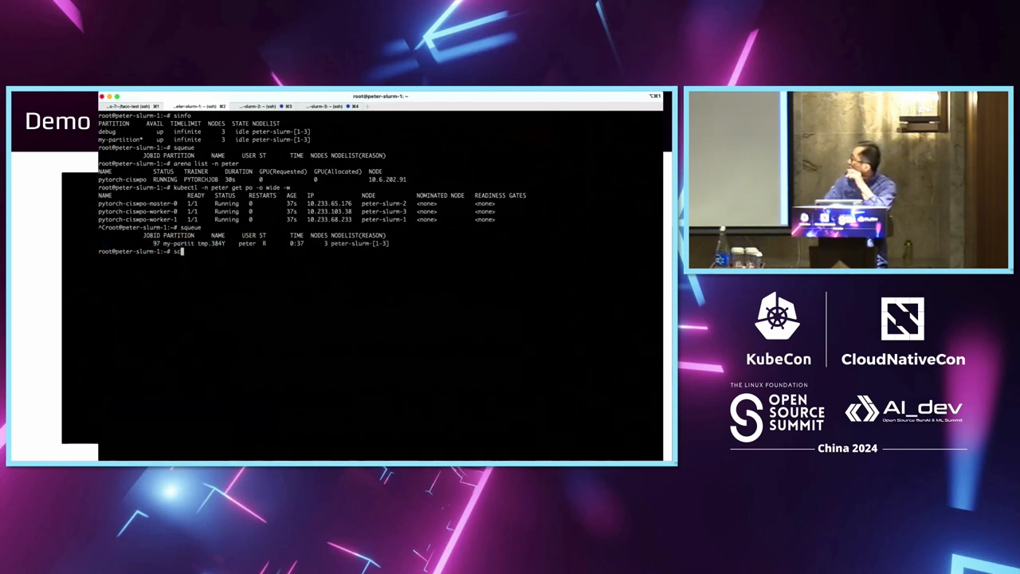
pyautogui.write('control show job 9')
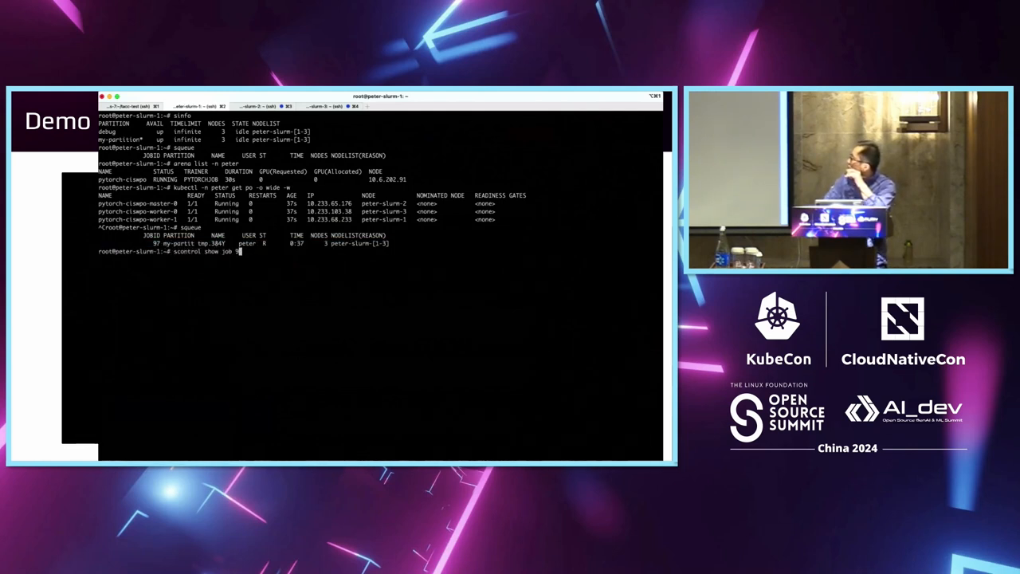
pyautogui.write('97')
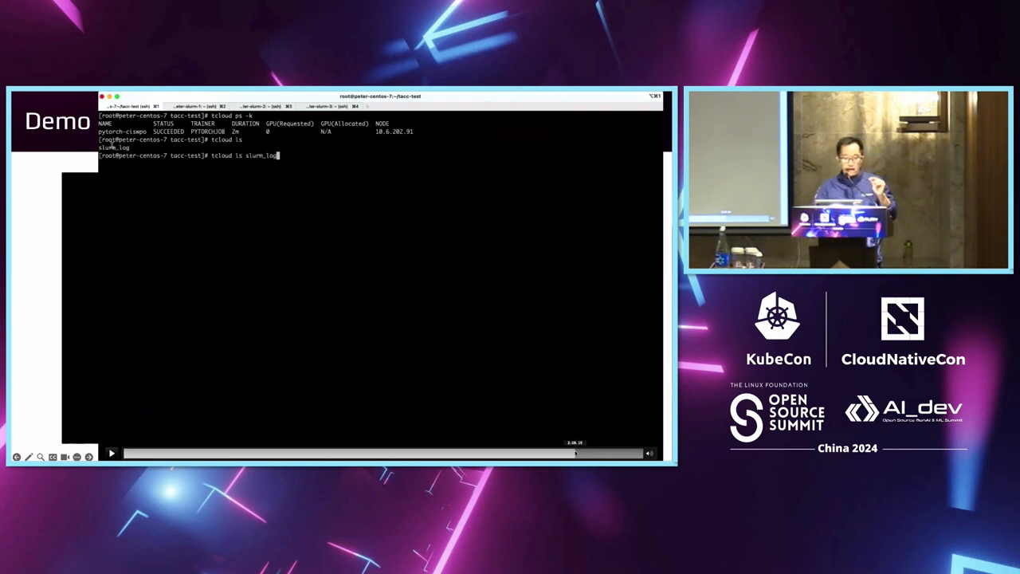
# Step: Print slurm_log/place-holder-pytorch-ciswpo.log with 'tcloud cat'
pyautogui.click(111, 454)
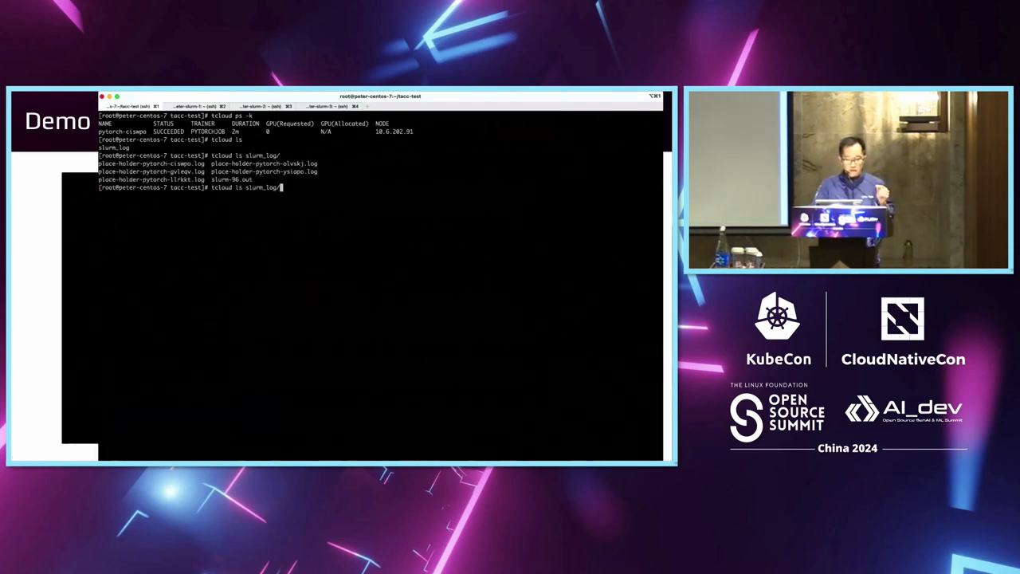
pyautogui.write('tcloud cat')
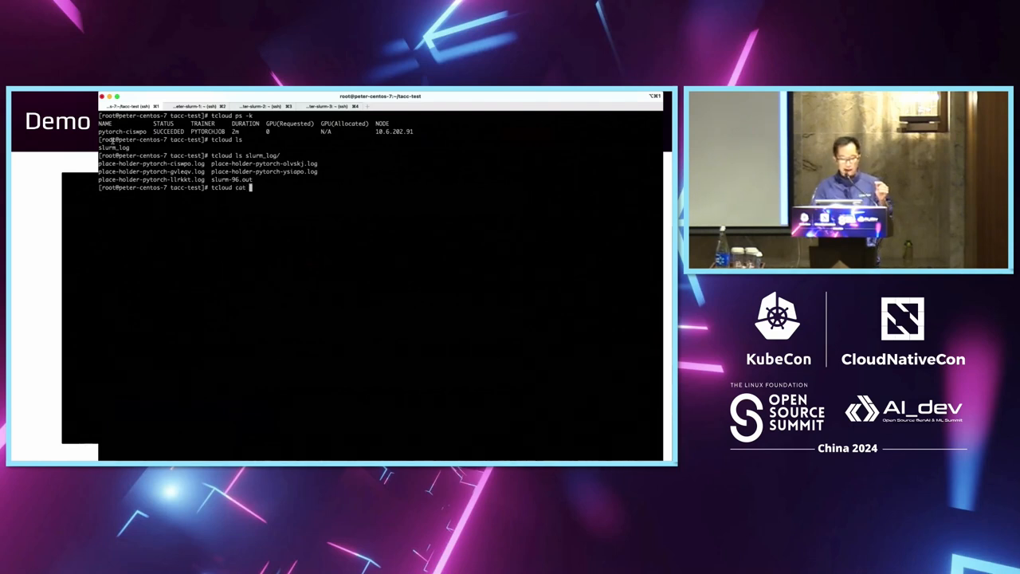
pyautogui.write('slurm_log/')
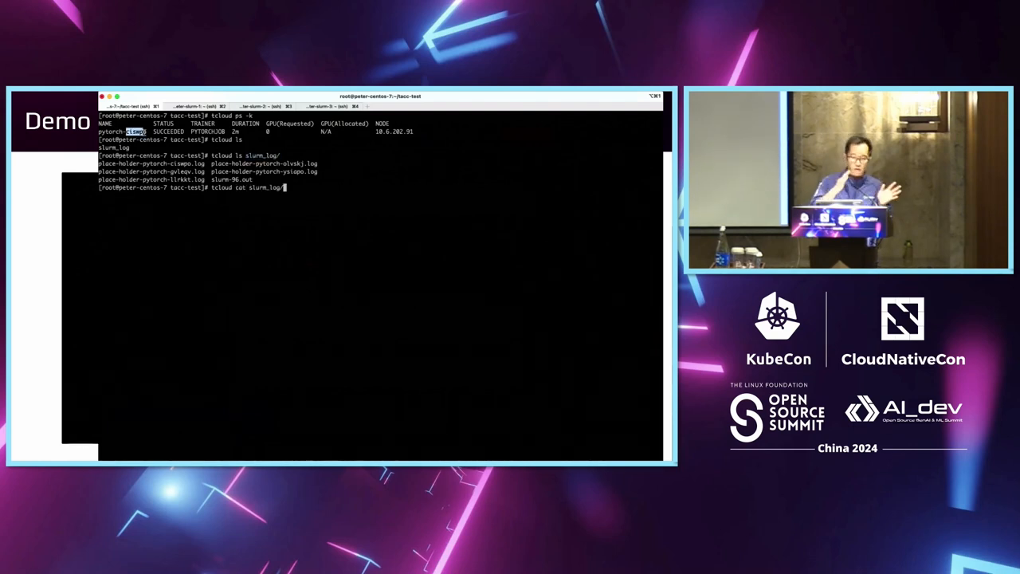
pyautogui.write('place-holder-pytorch-ciswpo.log')
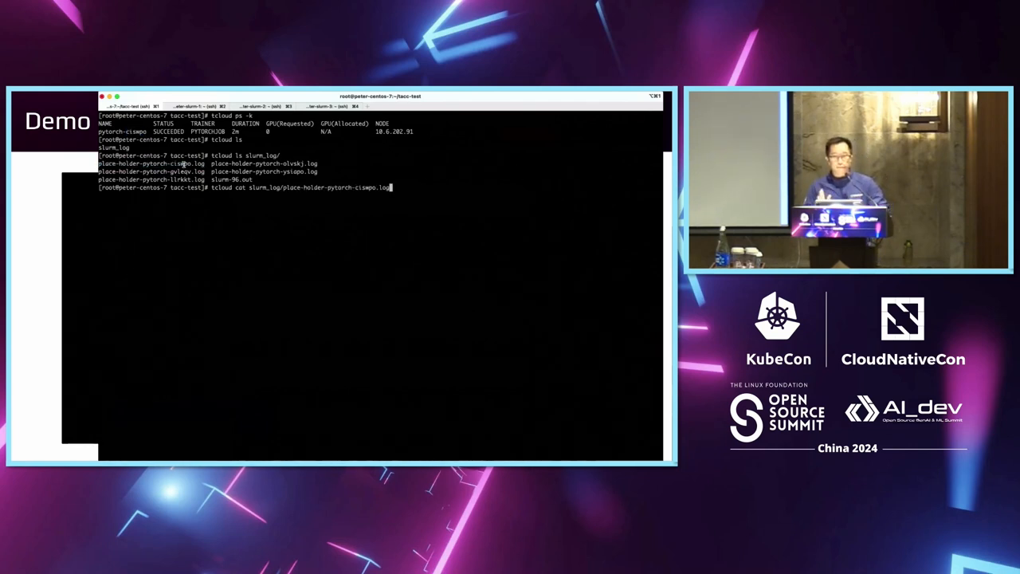
pyautogui.press('Return')
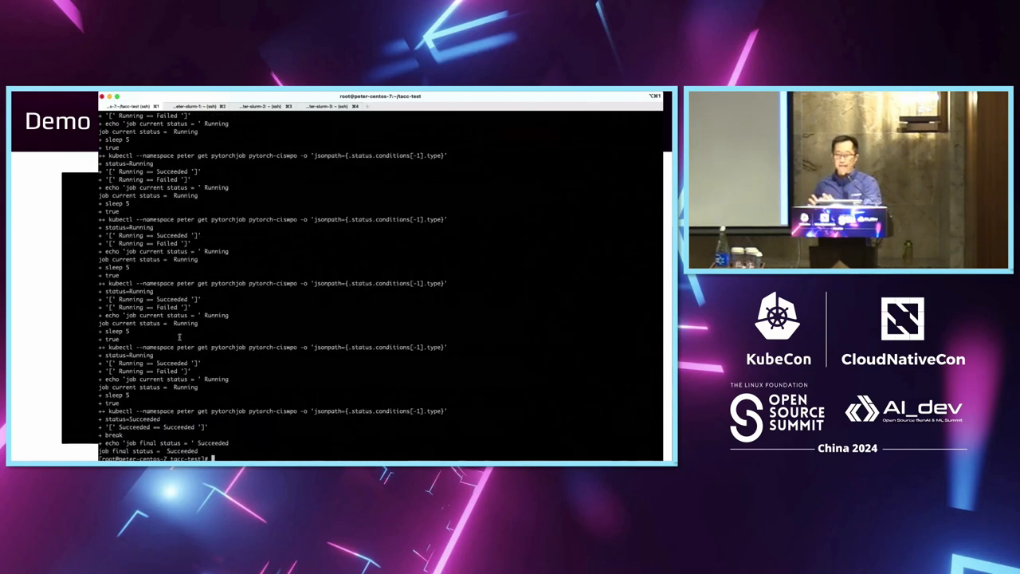